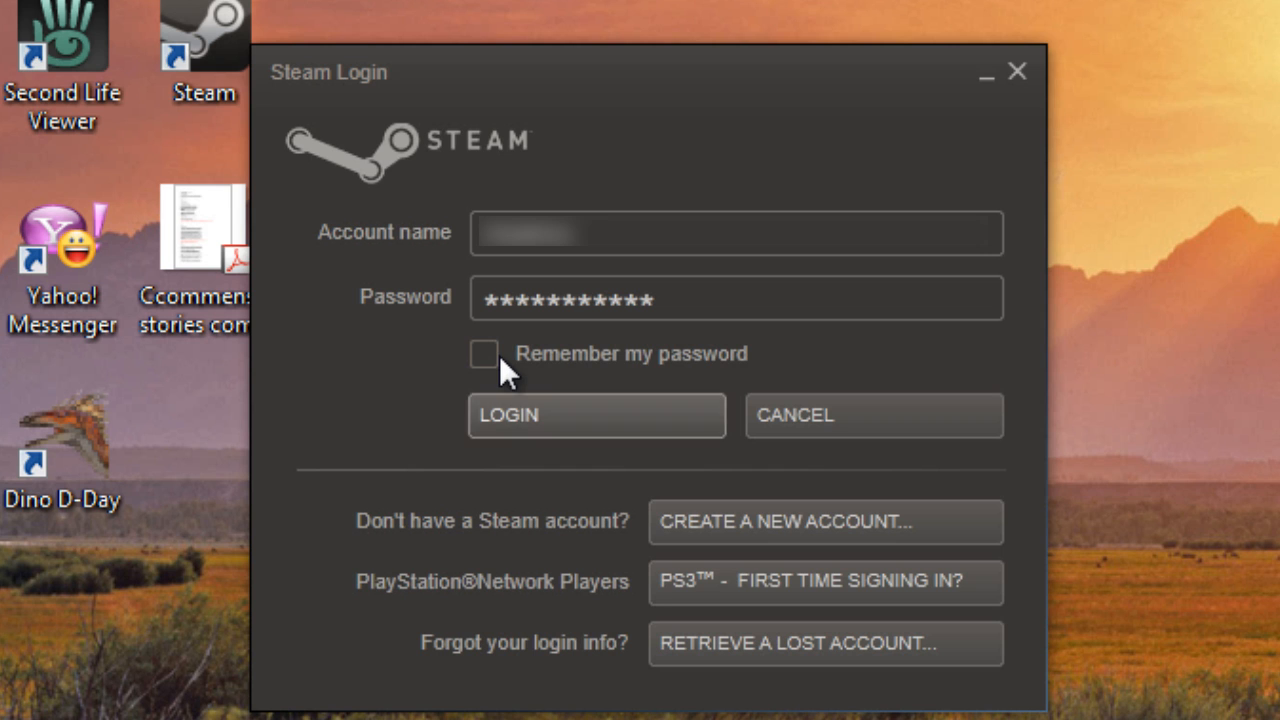
Step: Sign in with 'Remember my password' checked and bring up the Champions of Regnum context menu
{"action": "left_click", "coordinate": [484, 354]}
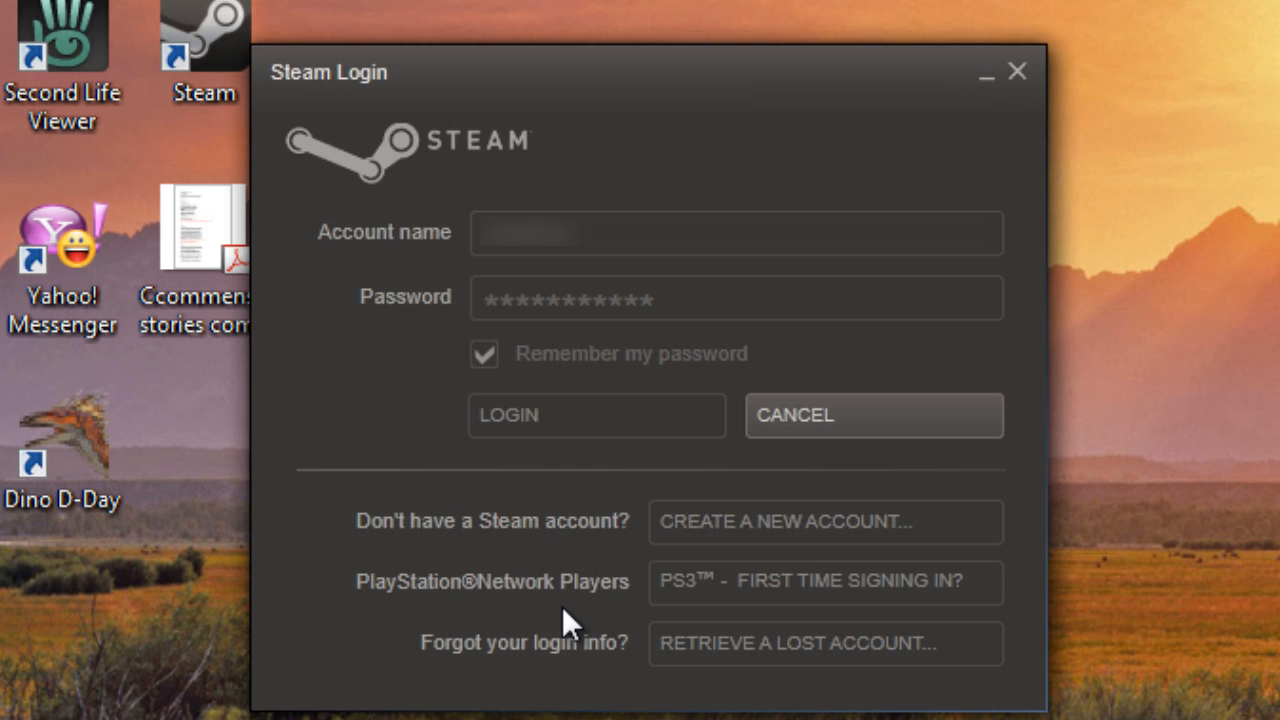
{"action": "left_click", "coordinate": [596, 414]}
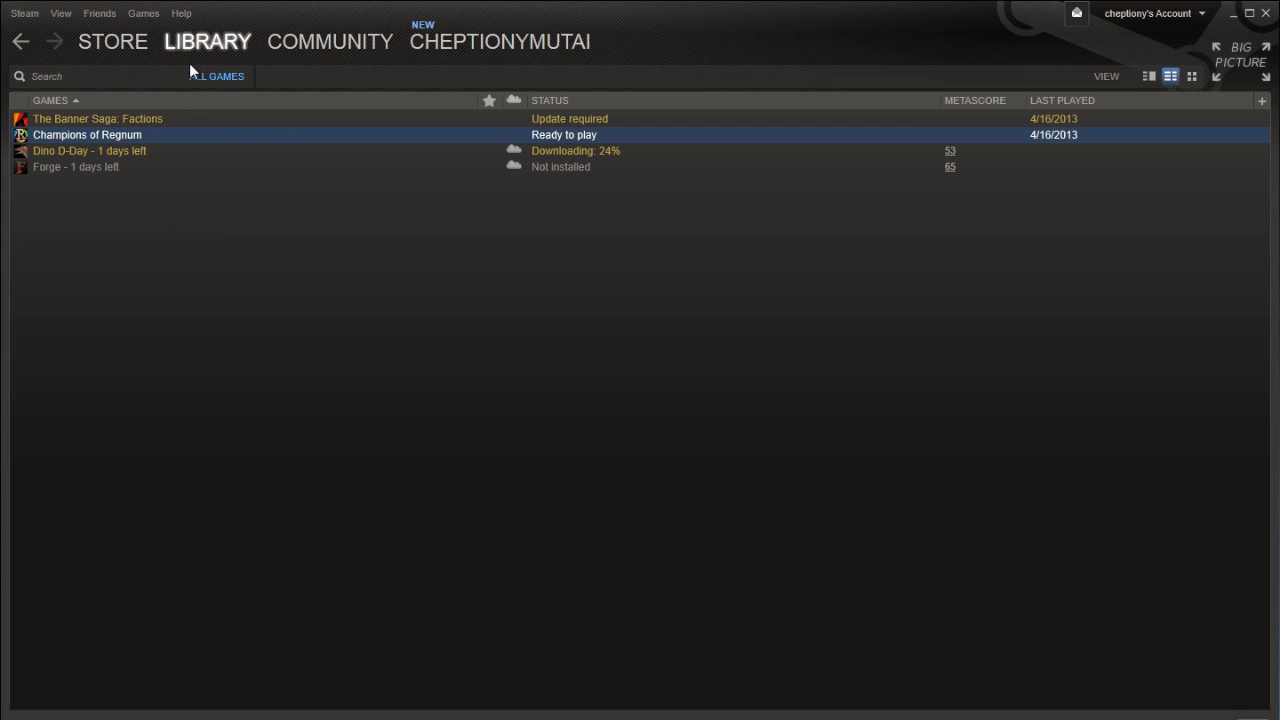
{"action": "right_click", "coordinate": [88, 134]}
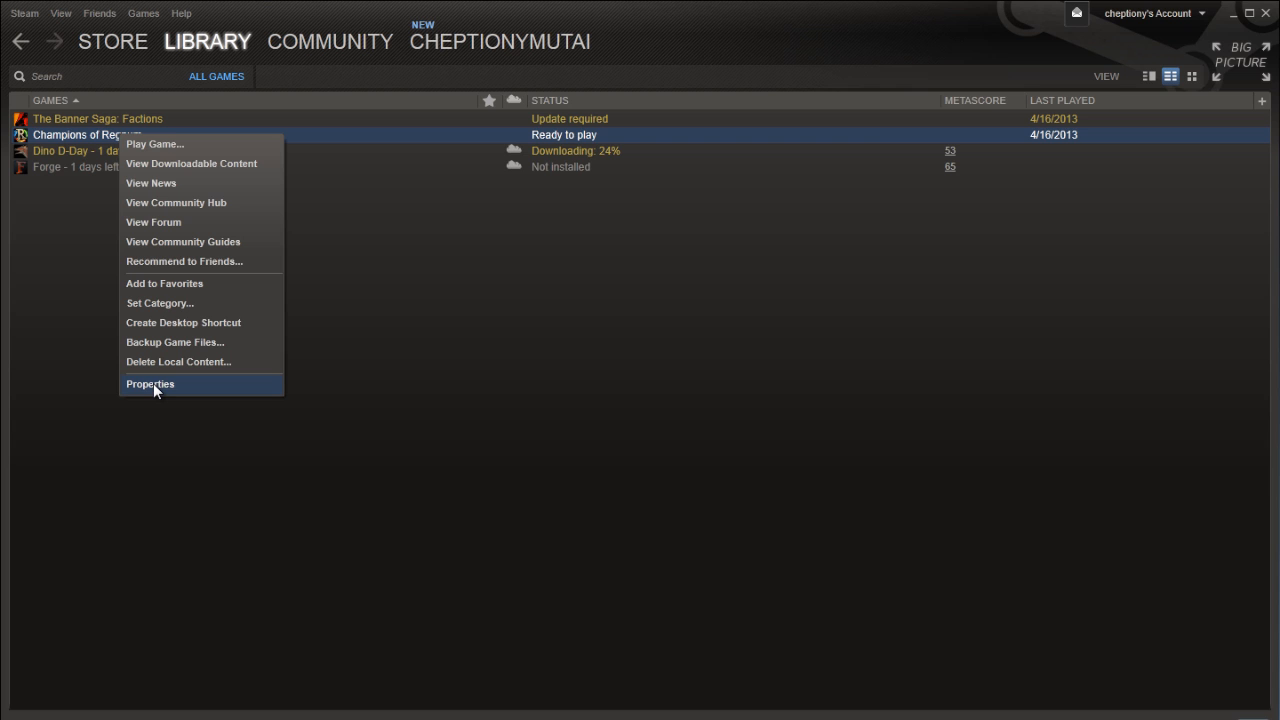
Step: Set the -autoconfig launch option in the Champions of Regnum properties
{"action": "left_click", "coordinate": [150, 384]}
{"action": "type", "text": "-outoconfig-"}
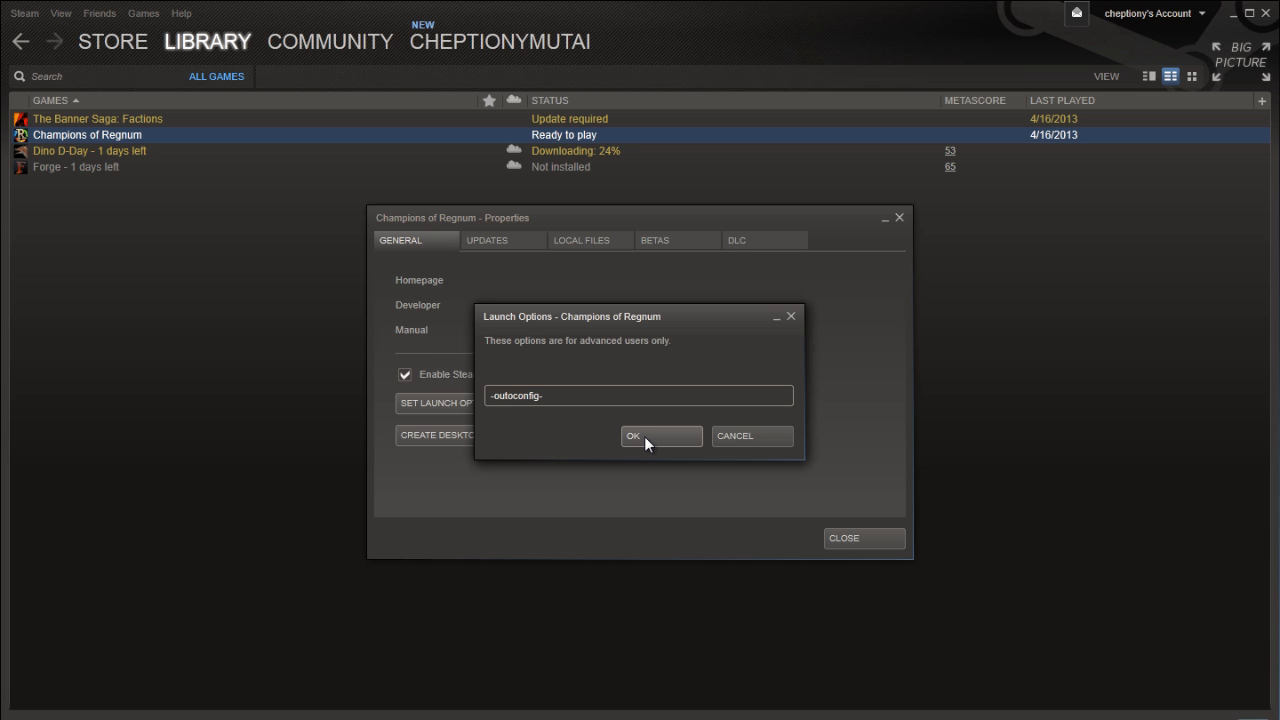
{"action": "left_click", "coordinate": [632, 436]}
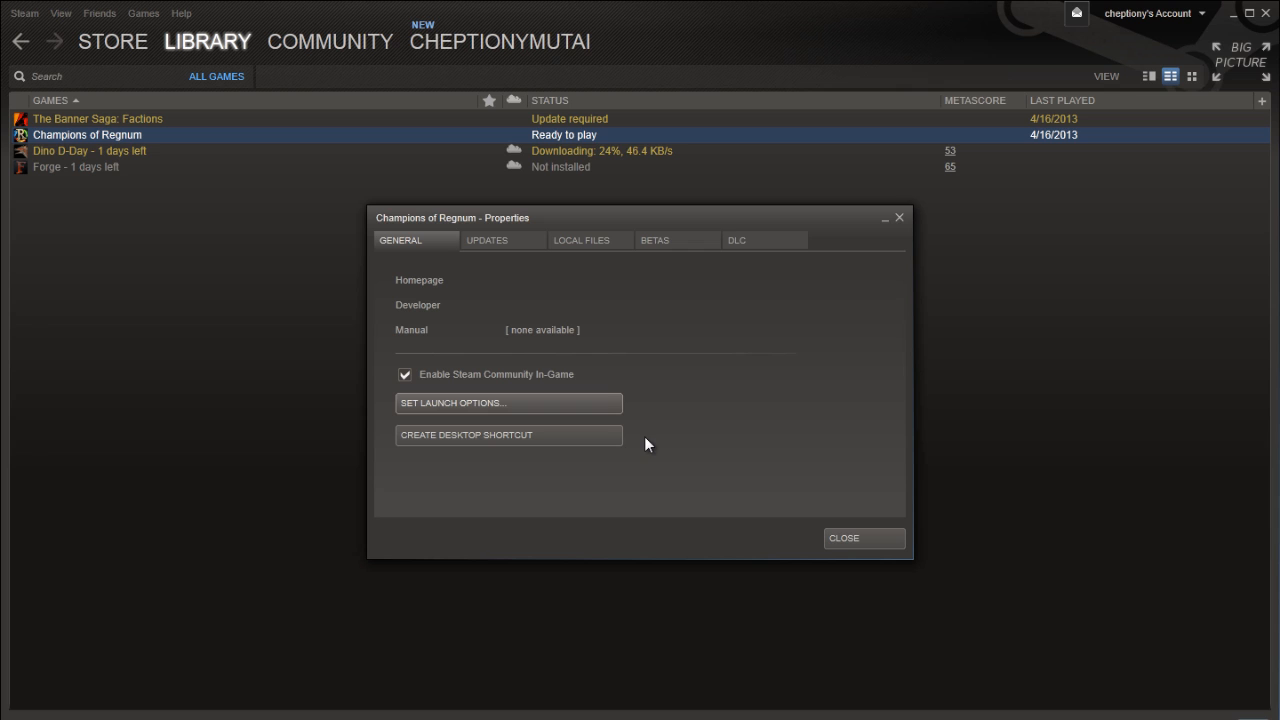
{"action": "mouse_move", "coordinate": [844, 538]}
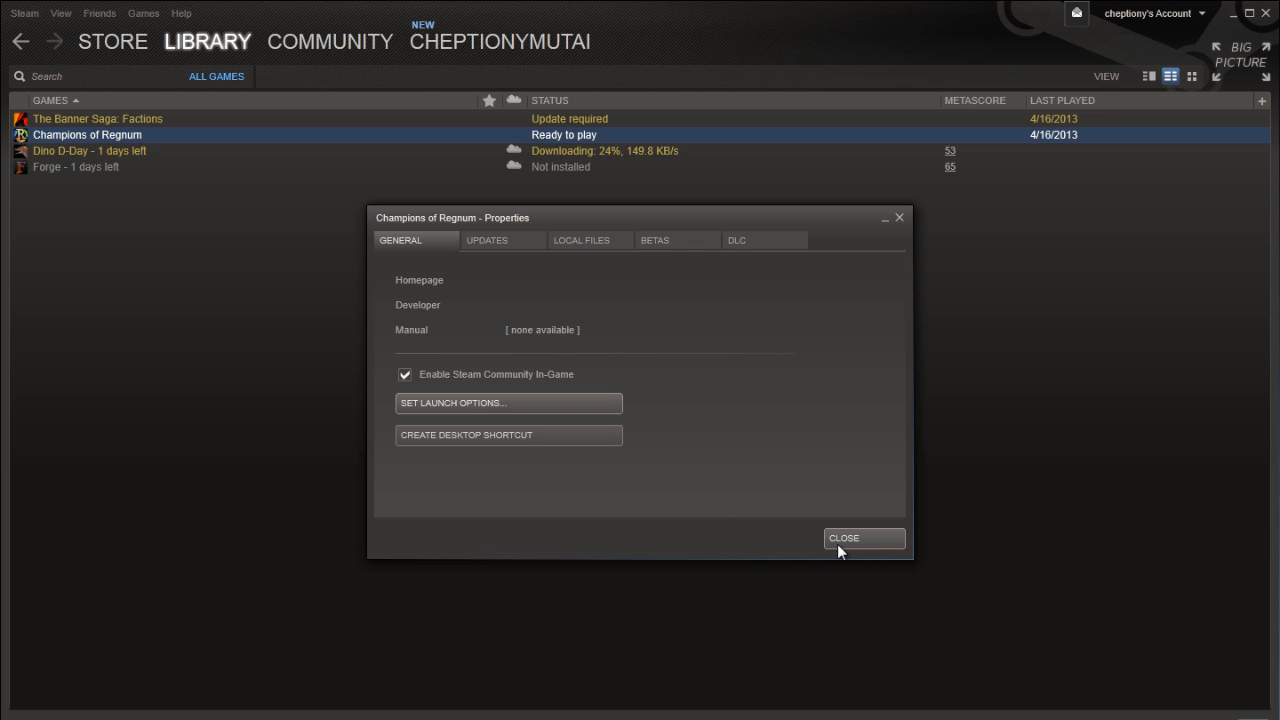
Step: Close the Champions of Regnum properties window, returning to the library
{"action": "left_click", "coordinate": [864, 538]}
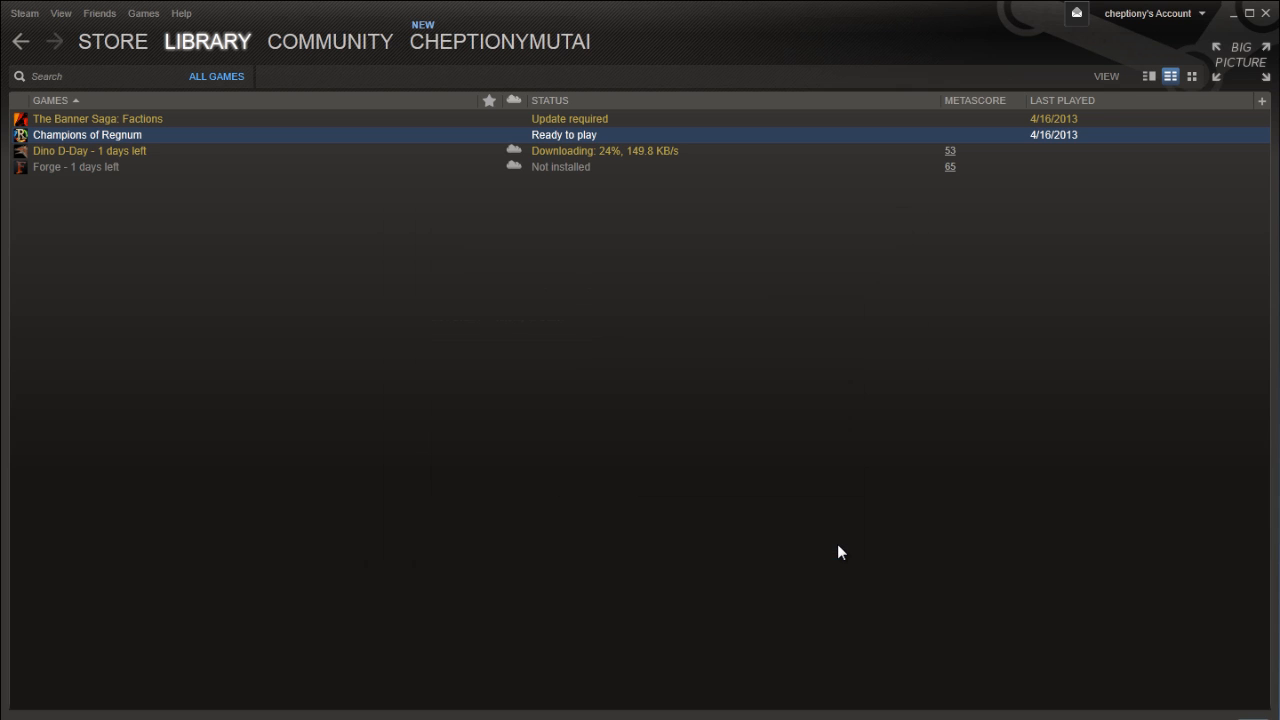